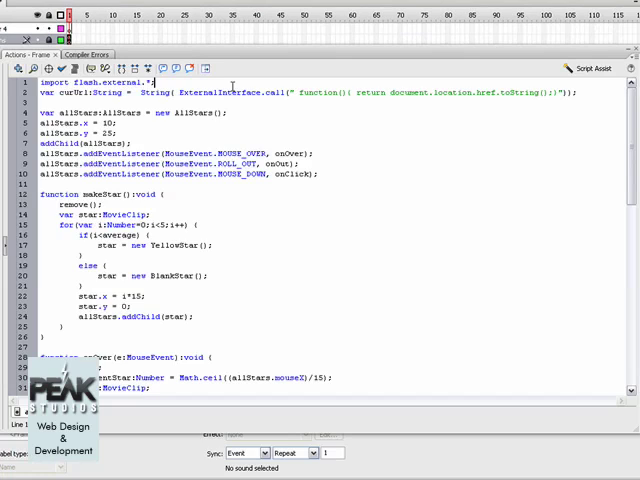
- Create the PHP file via Window > PHP MySQL, dismiss the alert, and choose AS3 code
{"action": "left_click", "coordinate": [155, 81]}
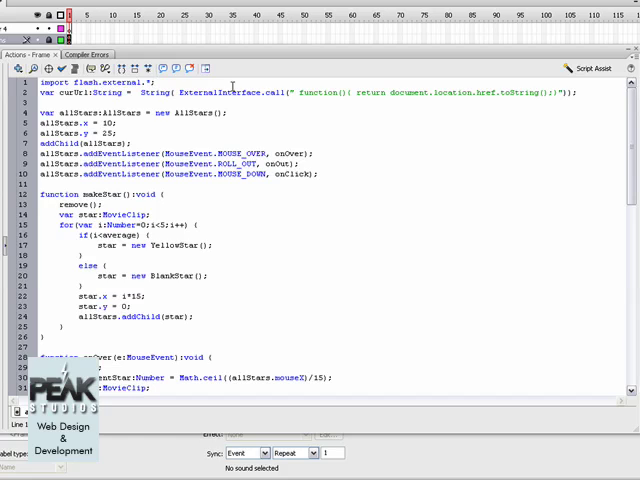
{"action": "left_click", "coordinate": [155, 80]}
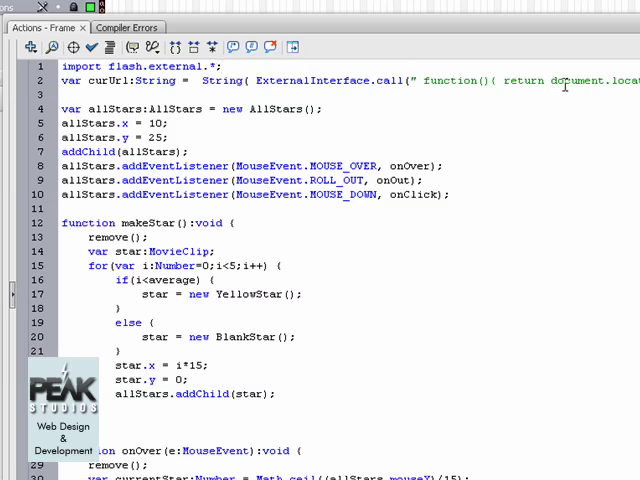
{"action": "left_click", "coordinate": [217, 66]}
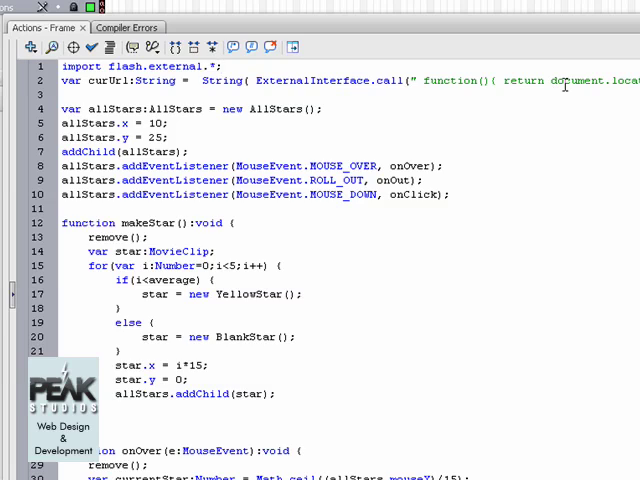
{"action": "left_click", "coordinate": [205, 66]}
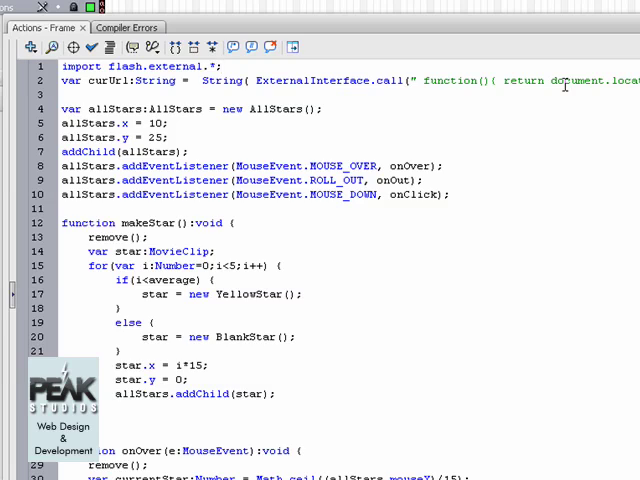
{"action": "left_click", "coordinate": [220, 66]}
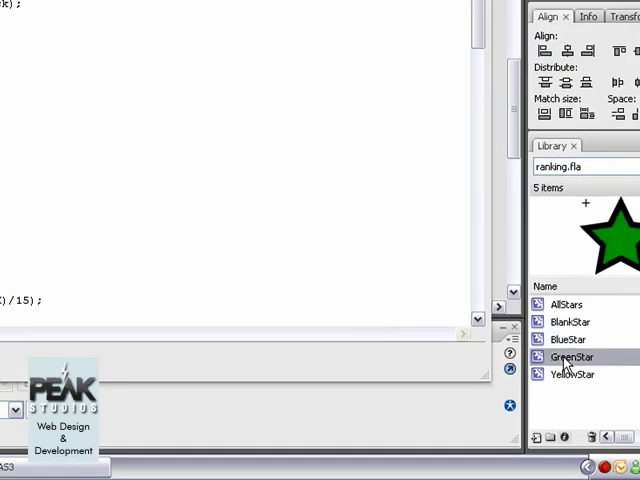
{"action": "left_click", "coordinate": [571, 374]}
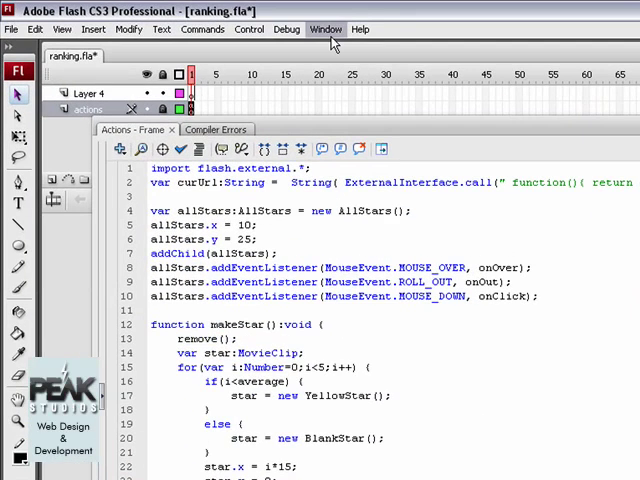
{"action": "left_click", "coordinate": [326, 28]}
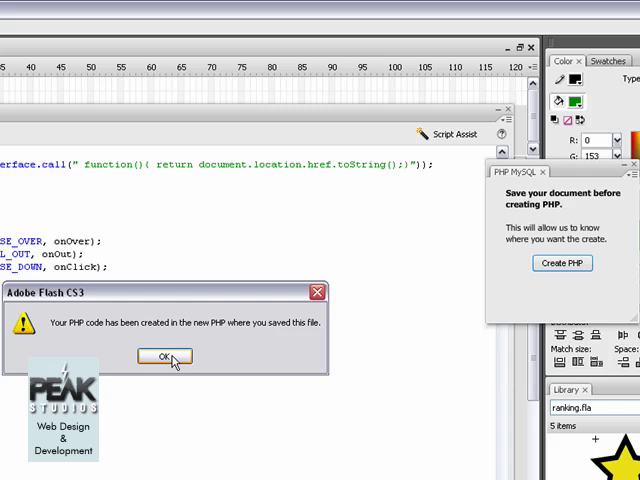
{"action": "left_click", "coordinate": [163, 356]}
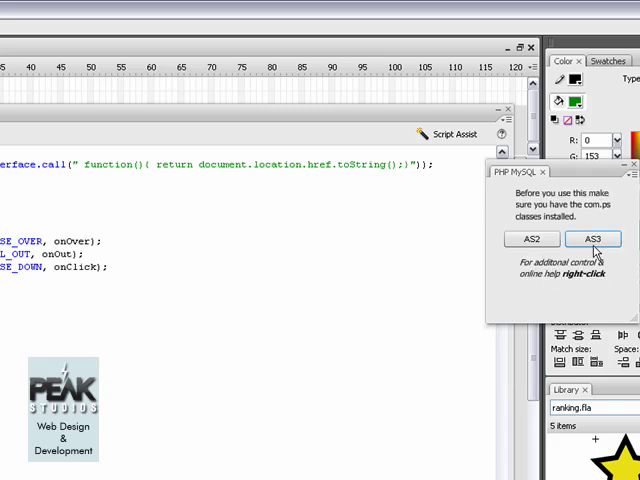
{"action": "left_click", "coordinate": [593, 239]}
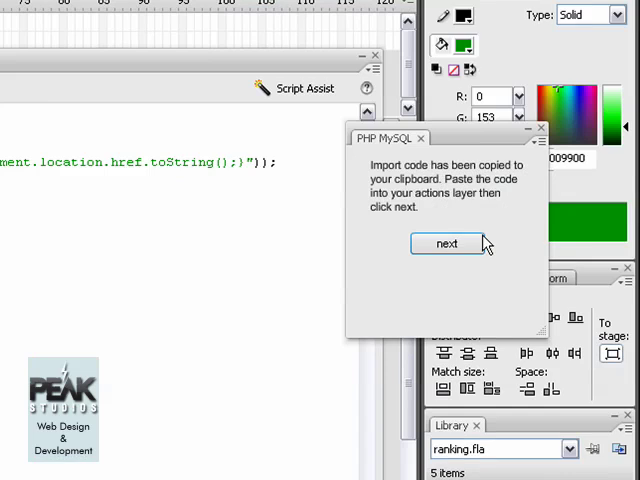
- Enter the prefix 'rank' and generate its Select query code
{"action": "left_click", "coordinate": [446, 243]}
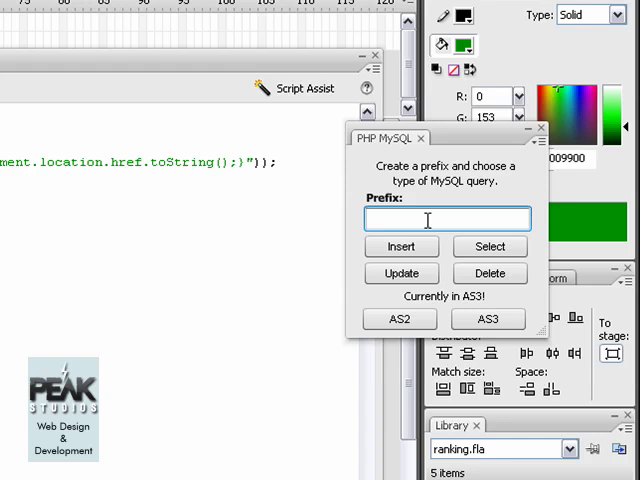
{"action": "type", "text": "rank"}
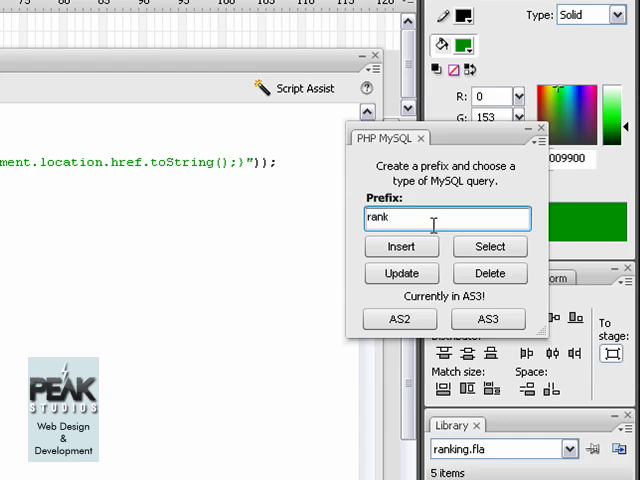
{"action": "left_click", "coordinate": [489, 246]}
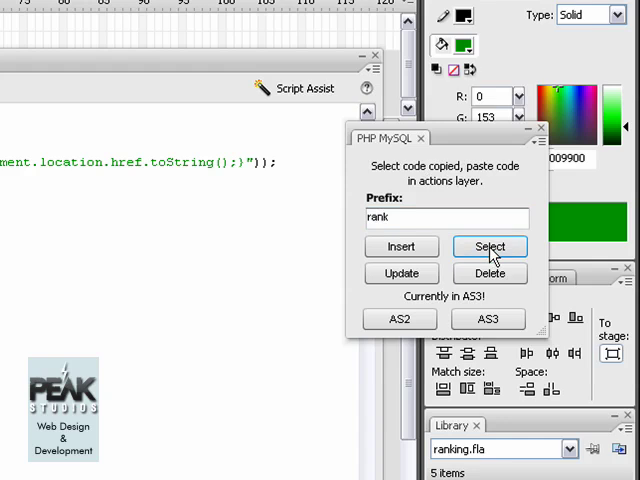
{"action": "left_click", "coordinate": [489, 247]}
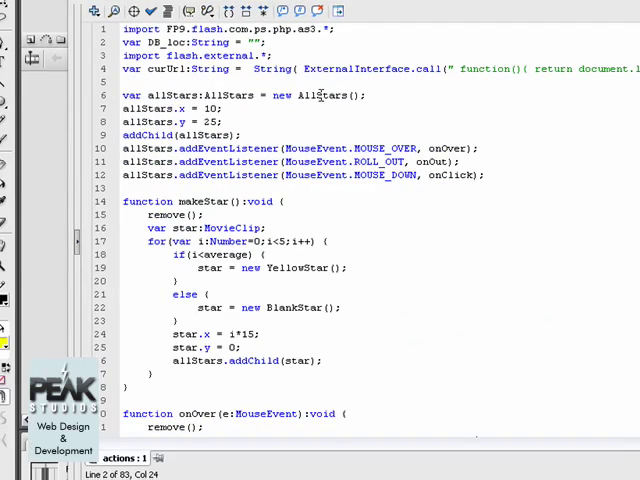
- Paste the rank Select code into the actions layer and add a rankselect(); call above it
{"action": "left_click", "coordinate": [318, 82]}
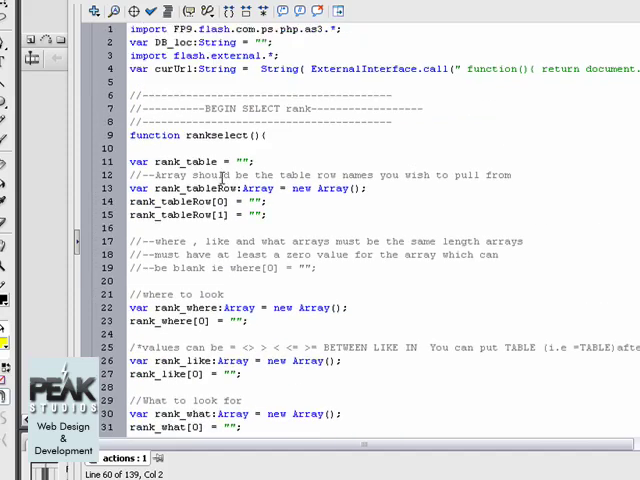
{"action": "left_click", "coordinate": [281, 135]}
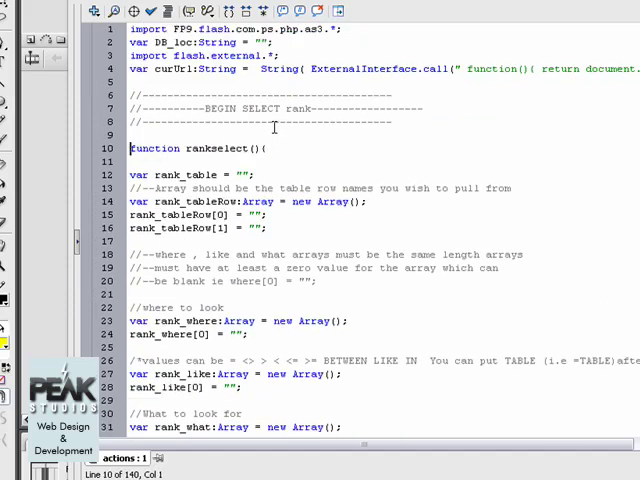
{"action": "type", "text": "rankselect();"}
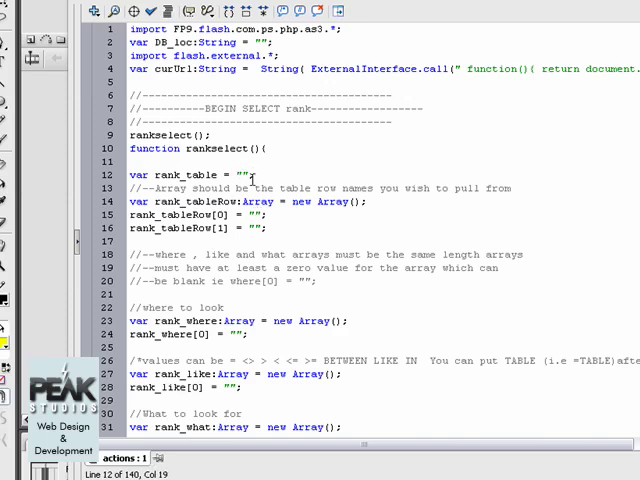
- Set rank_table to ranking_system and the table rows to page and vote
{"action": "type", "text": "s"}
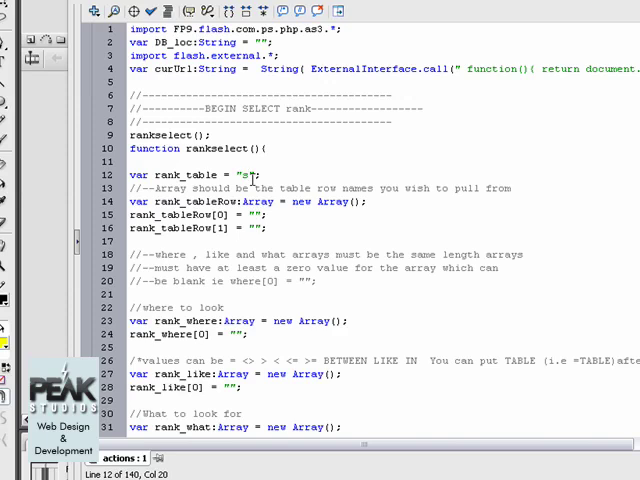
{"action": "type", "text": "ranking_system"}
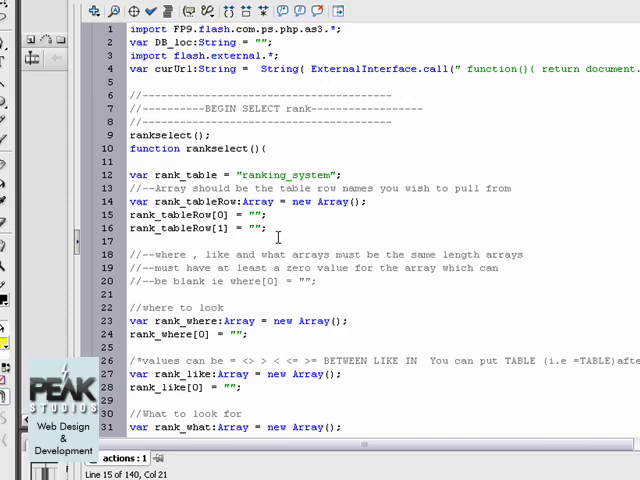
{"action": "type", "text": "page"}
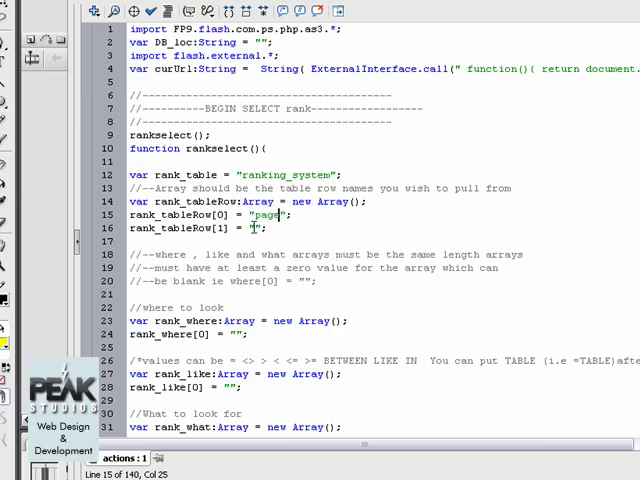
{"action": "left_click", "coordinate": [262, 229]}
{"action": "type", "text": "vot"}
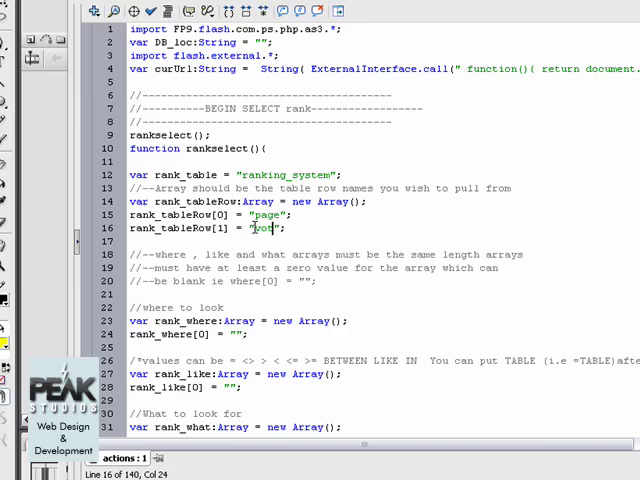
{"action": "type", "text": "e"}
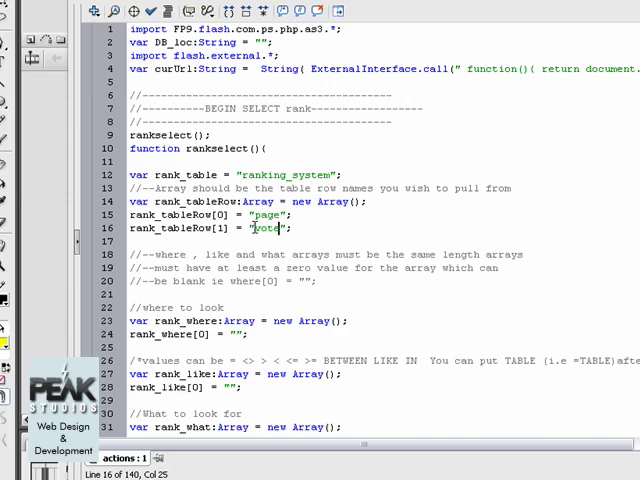
{"action": "scroll", "scroll_direction": "down", "scroll_amount": 3}
{"action": "type", "text": "page"}
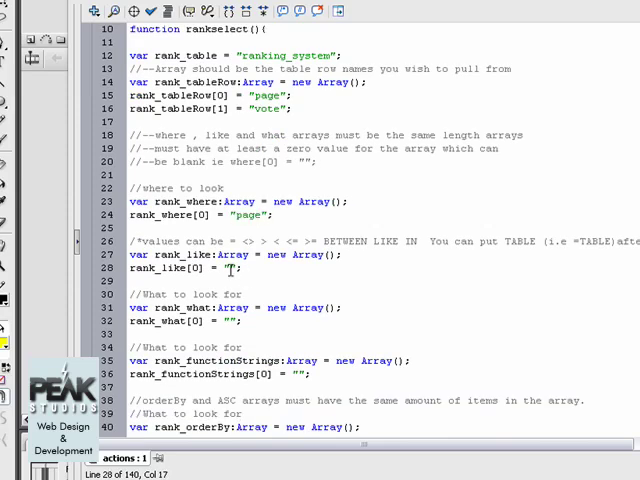
- Filter the query where page equals curUrl
{"action": "type", "text": "a"}
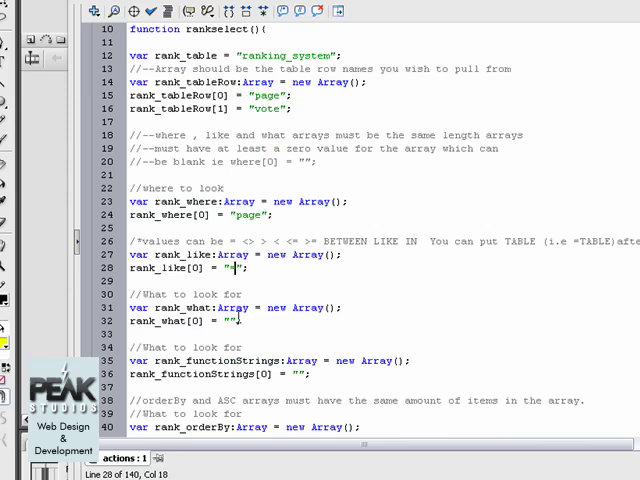
{"action": "type", "text": "cu"}
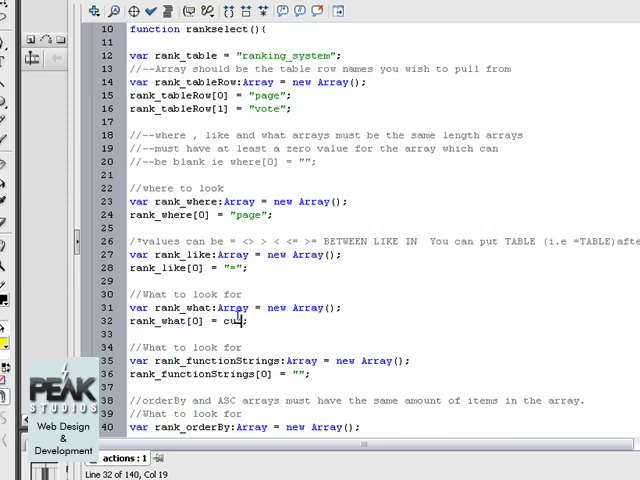
{"action": "type", "text": "Url;"}
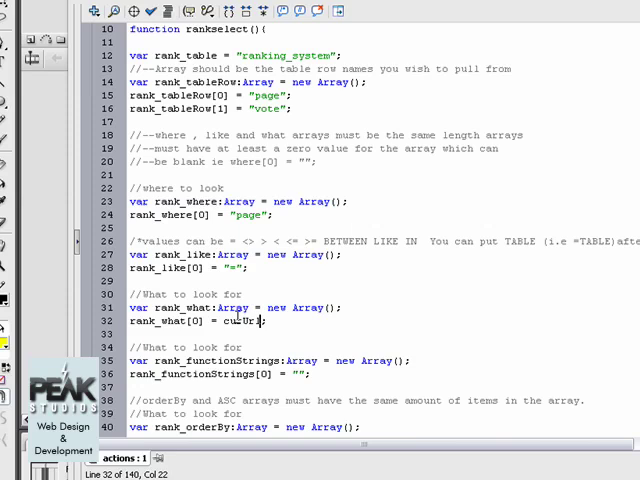
{"action": "scroll", "scroll_direction": "down", "scroll_amount": 3}
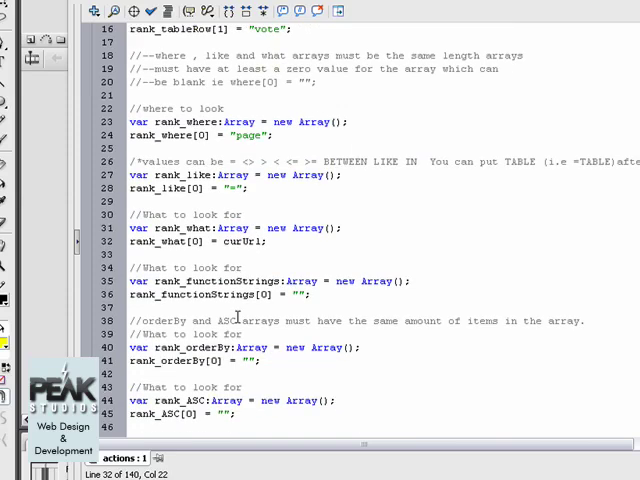
- Scroll to rank_returnFunction and place the cursor on empty line 54 above it
{"action": "scroll", "scroll_direction": "down", "scroll_amount": 3}
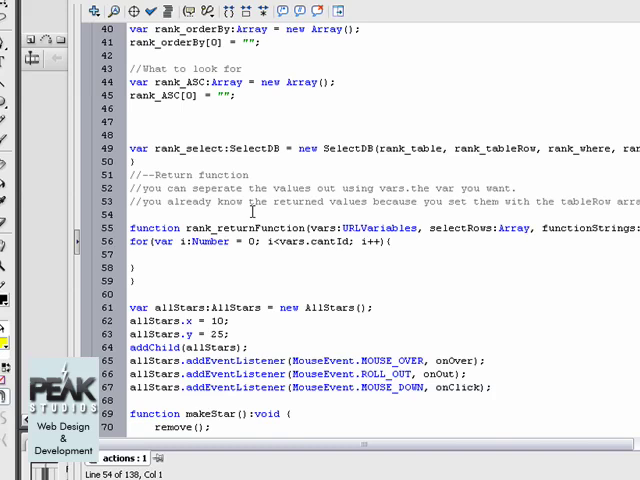
{"action": "left_click", "coordinate": [130, 214]}
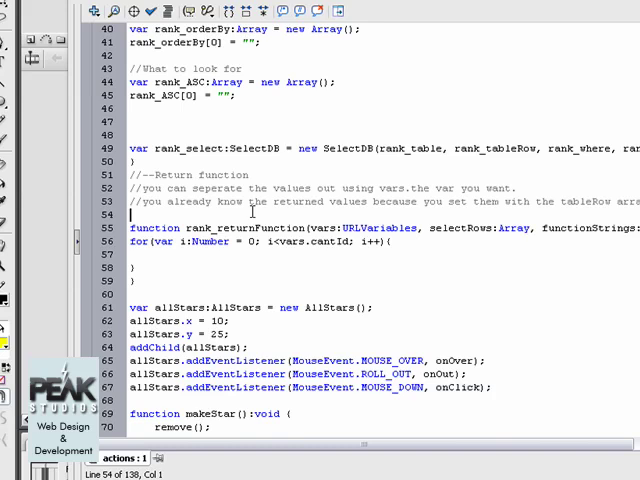
- Declare 'var sum:Array = new Array();' and 'var average:Number = 0;' above the return function
{"action": "type", "text": "var sum:Array = new Array();"}
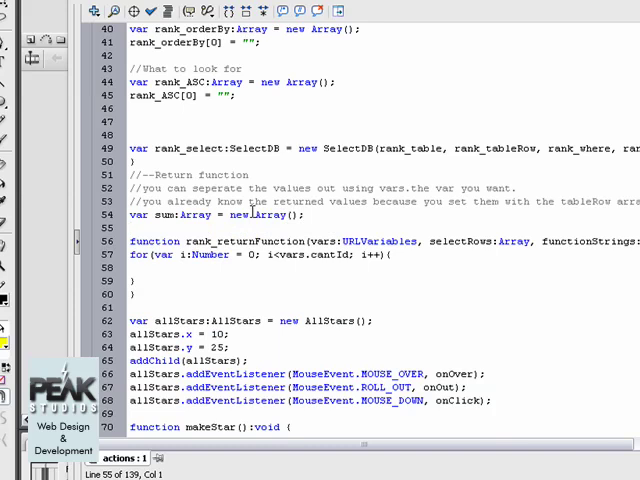
{"action": "type", "text": "var ac"}
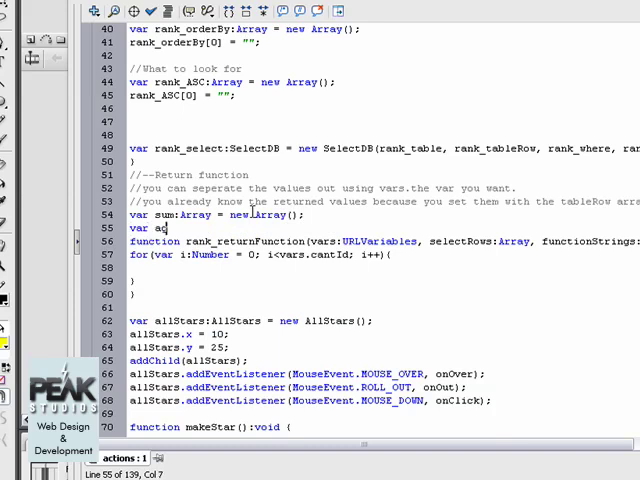
{"action": "type", "text": "ver"}
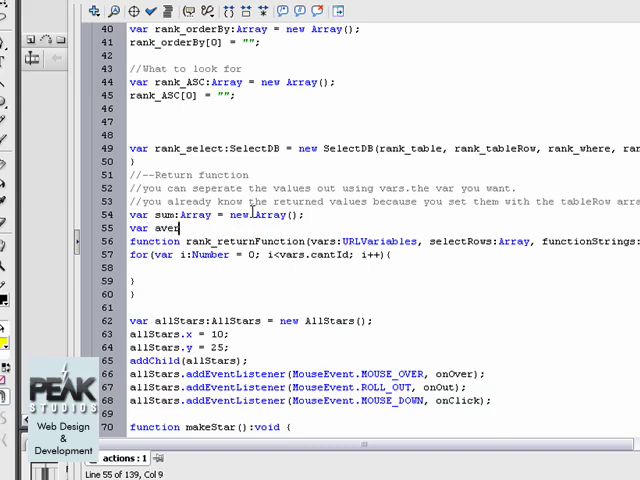
{"action": "type", "text": "rage:Number = 0;"}
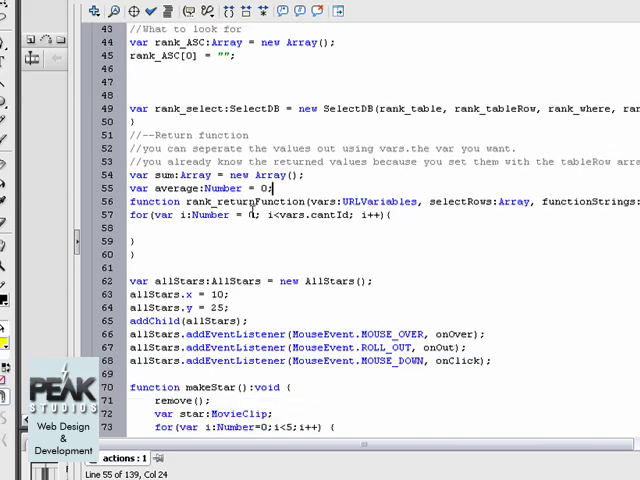
{"action": "scroll", "scroll_direction": "down", "scroll_amount": 3}
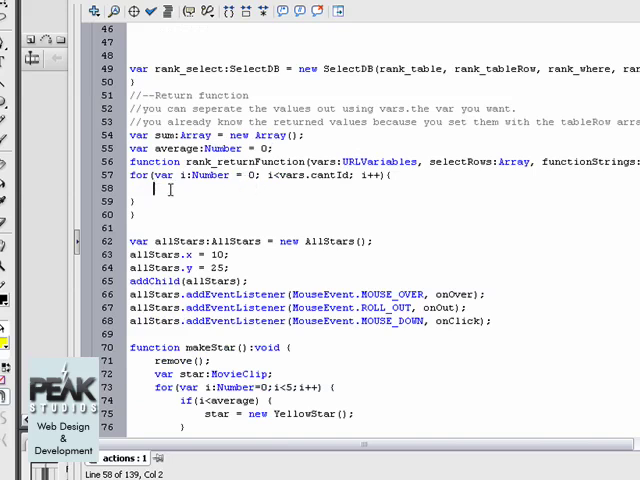
- Add sum.push(vars["votes"+i]); to the for loop body
{"action": "type", "text": "su"}
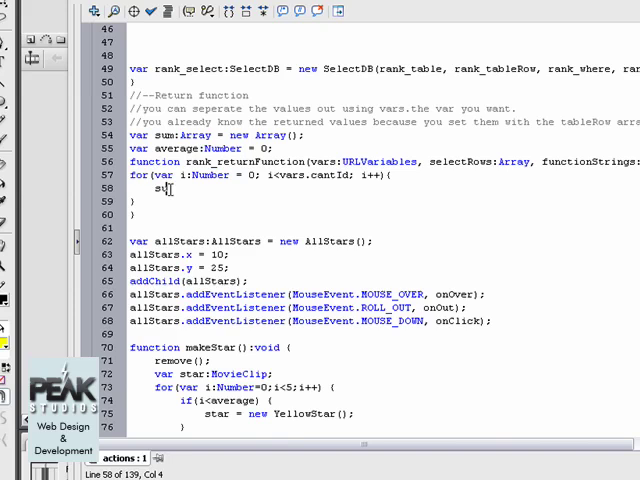
{"action": "type", "text": ".push"}
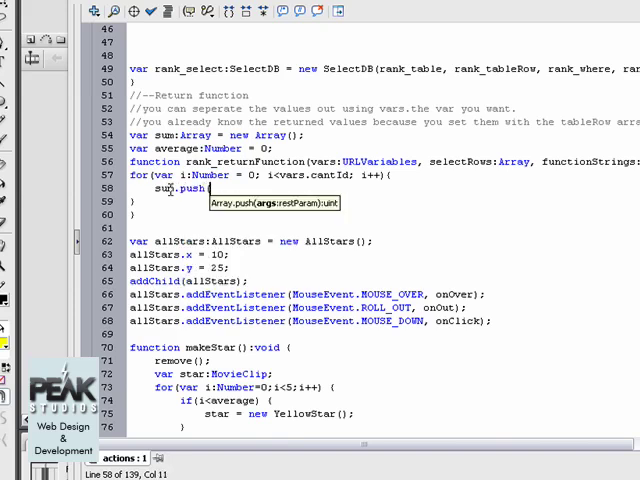
{"action": "type", "text": "("}
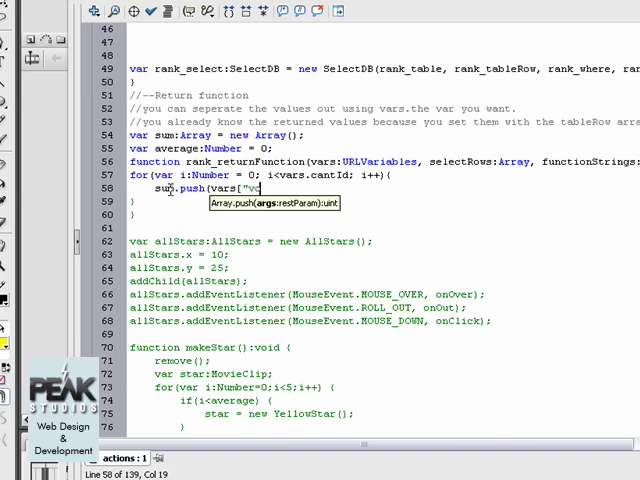
{"action": "type", "text": "otes\"+"}
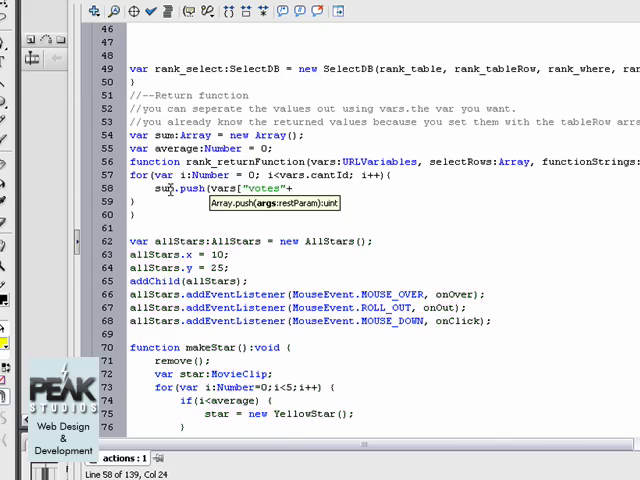
{"action": "type", "text": "i]"}
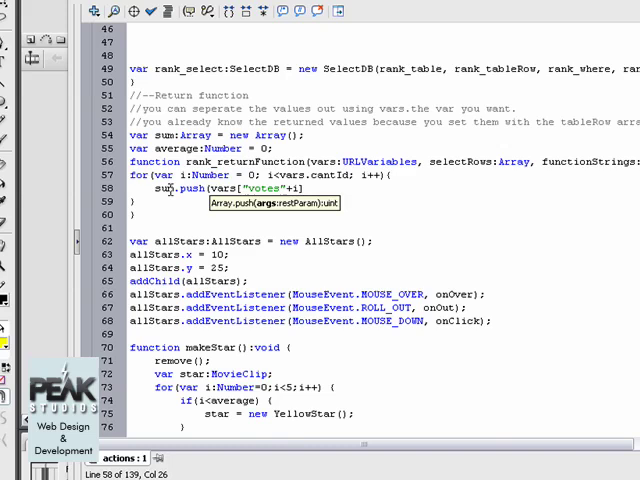
{"action": "type", "text": ");"}
{"action": "left_click", "coordinate": [384, 214]}
{"action": "type", "text": "if(sum."}
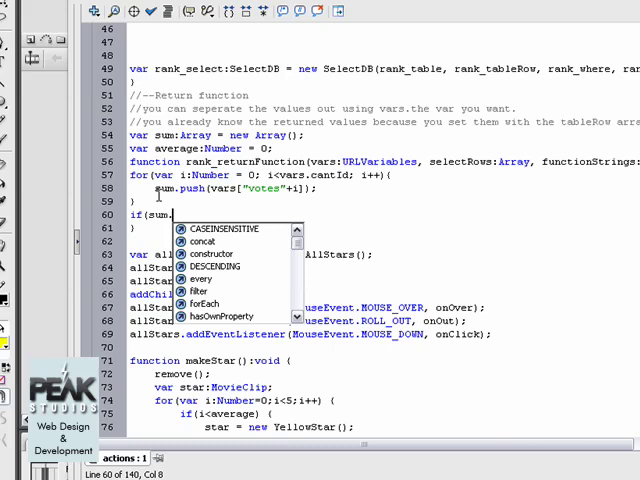
- Add an if (sum.length==0) branch setting average = 0
{"action": "type", "text": "lengt"}
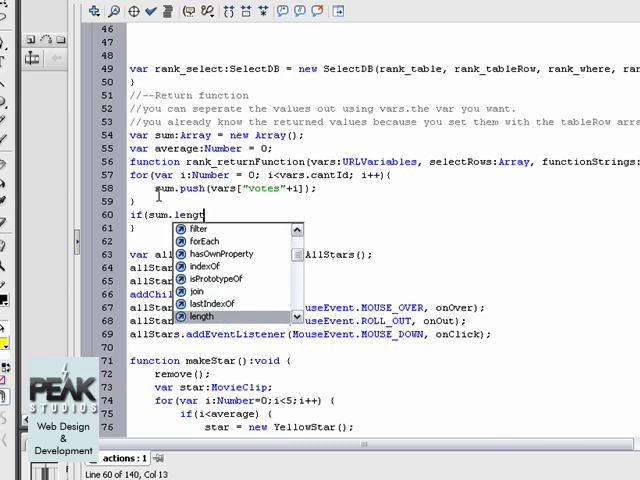
{"action": "type", "text": "h=="}
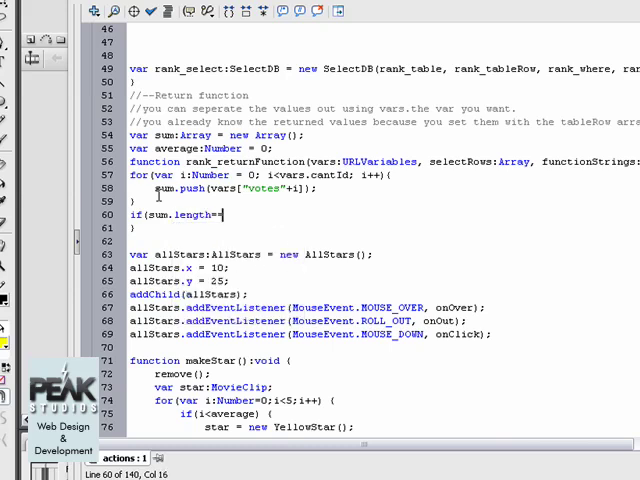
{"action": "type", "text": "0) {"}
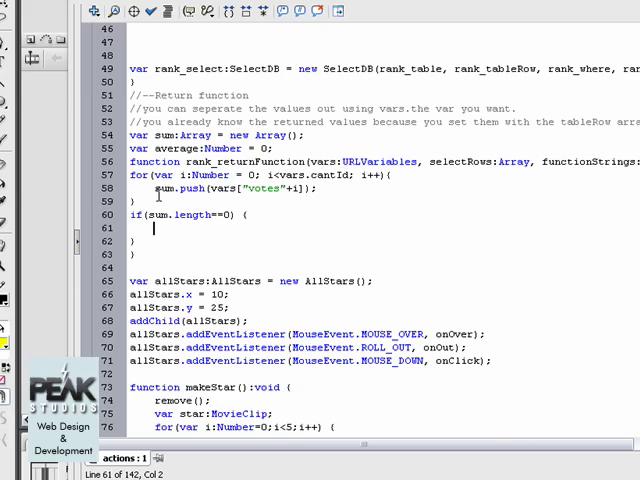
{"action": "mouse_move", "coordinate": [153, 228]}
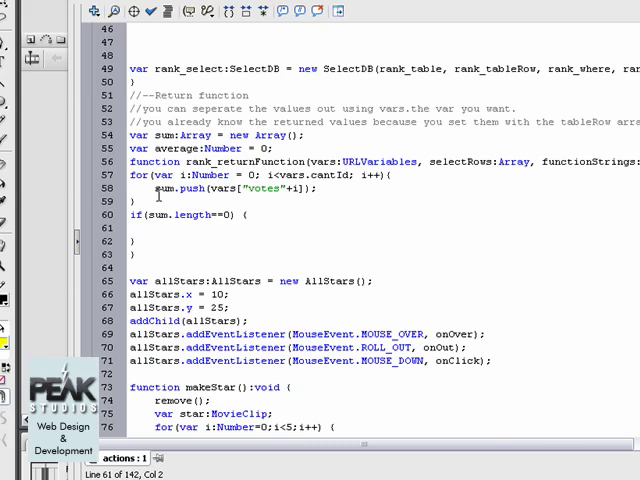
{"action": "type", "text": "average ="}
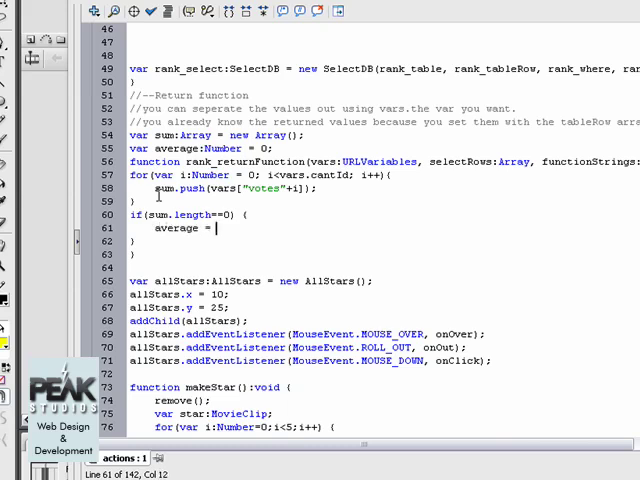
{"action": "type", "text": "0"}
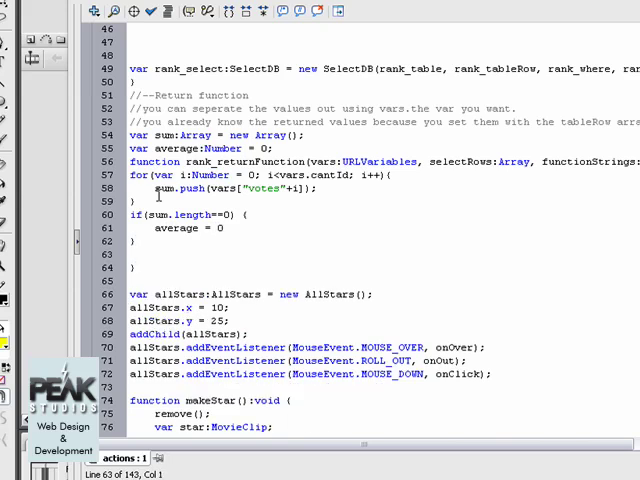
- Add an else branch assigning average = avg(sum);
{"action": "type", "text": "else {"}
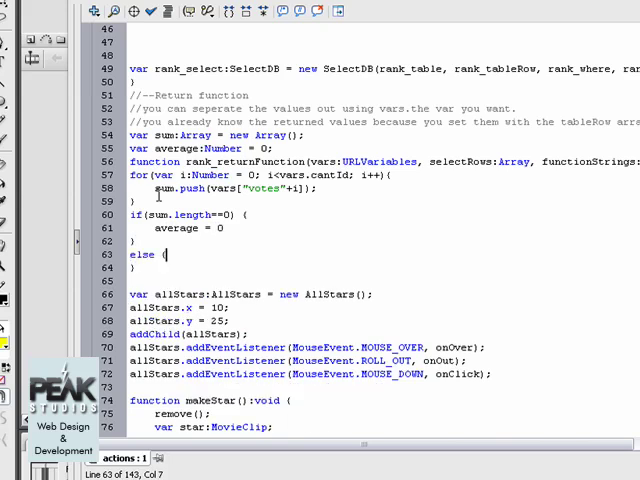
{"action": "type", "text": "av"}
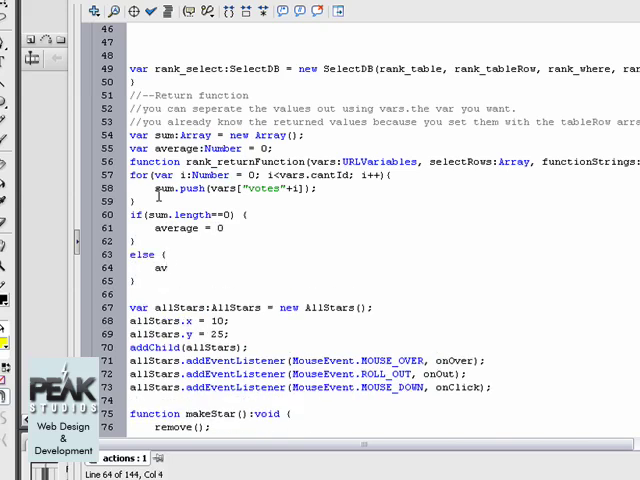
{"action": "type", "text": "erage ="}
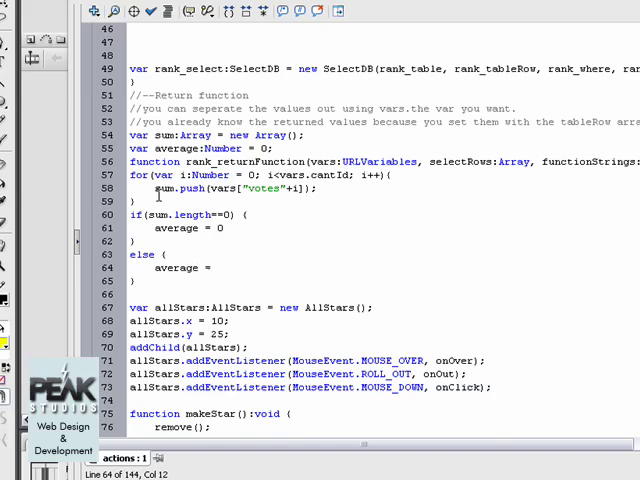
{"action": "type", "text": "av"}
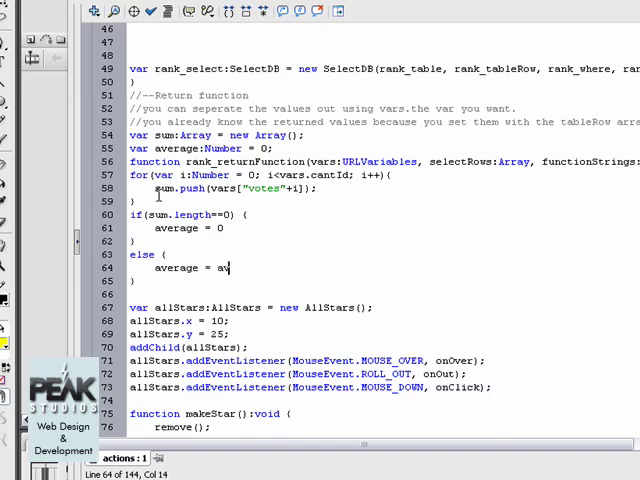
{"action": "type", "text": "g(sum);"}
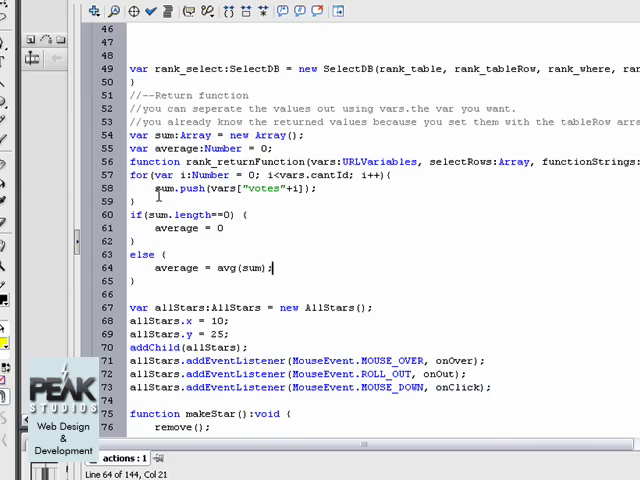